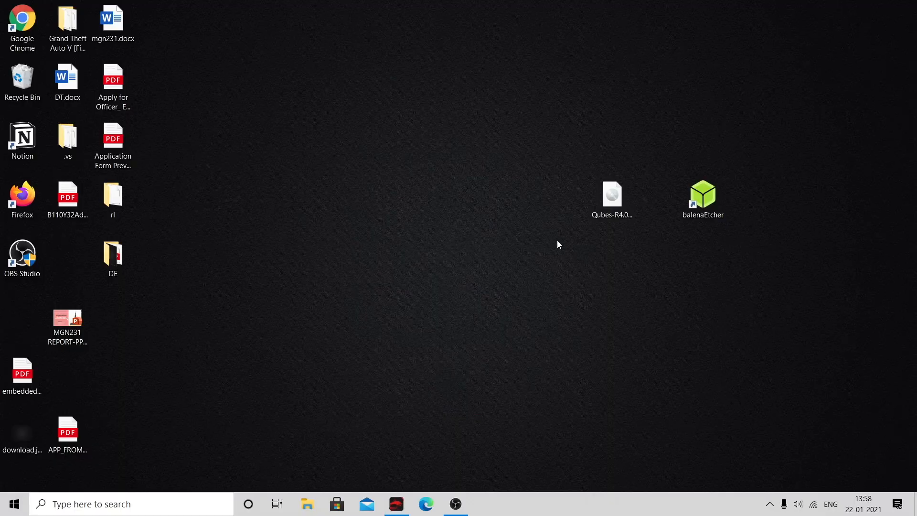
Launch balenaEtcher and load the Qubes-R4.0.3-x86_64.iso image.
left_click(703, 199)
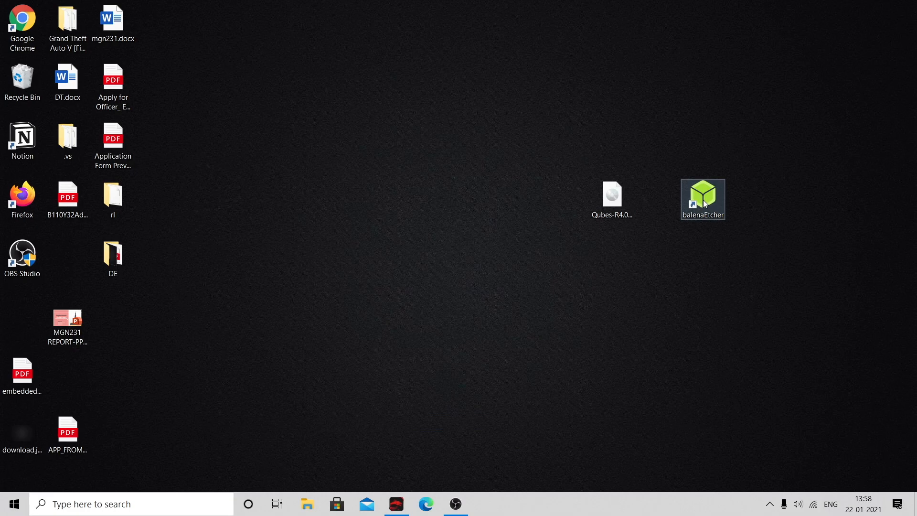
left_click(612, 196)
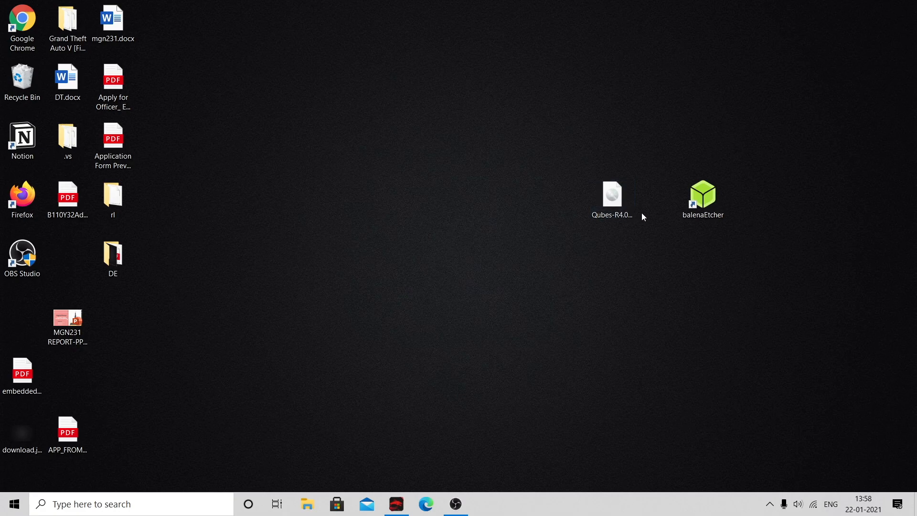
double_click(702, 195)
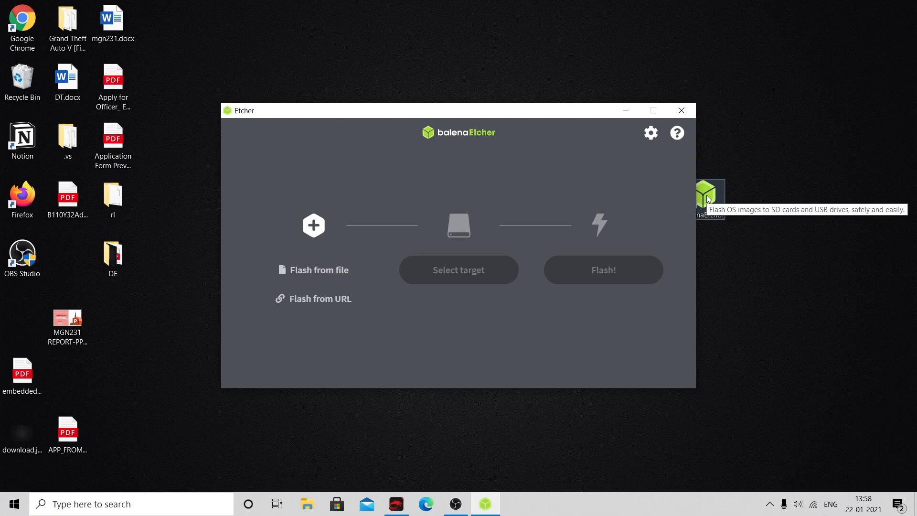
left_click(312, 270)
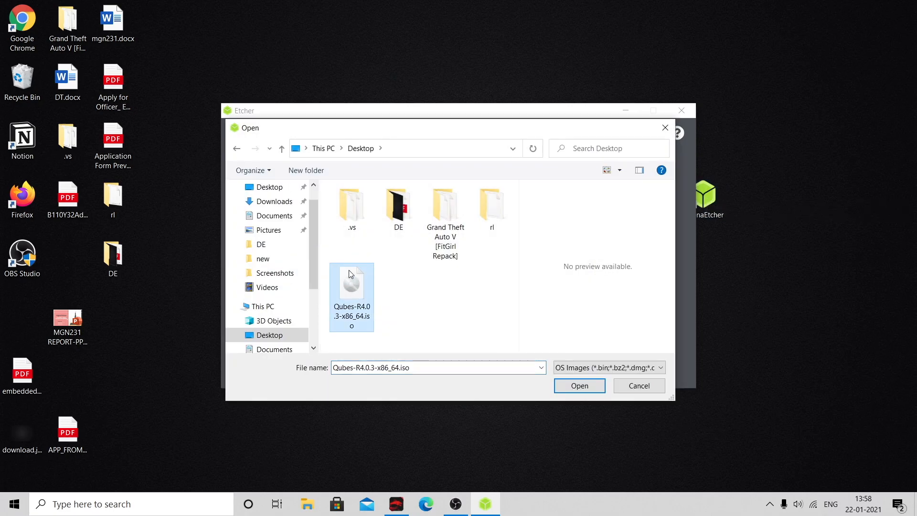
left_click(579, 386)
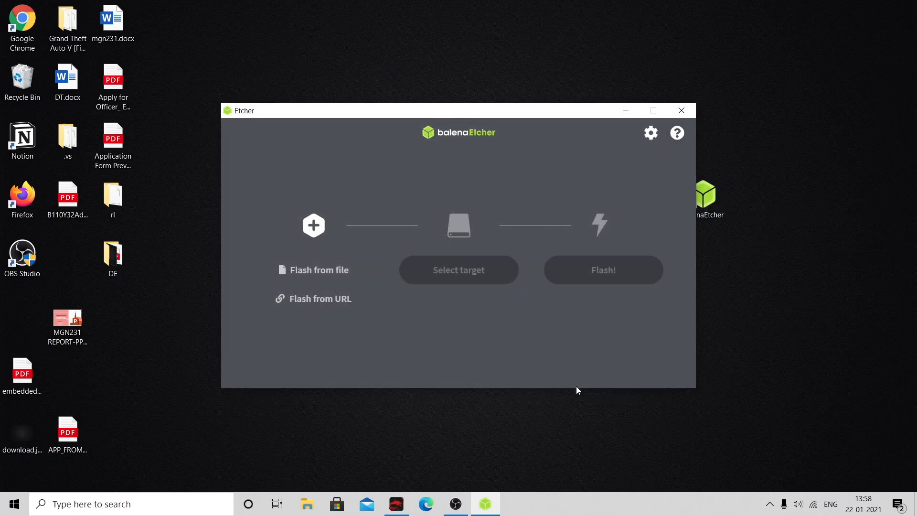
Target the SanDisk USB drive and start flashing the image.
left_click(314, 269)
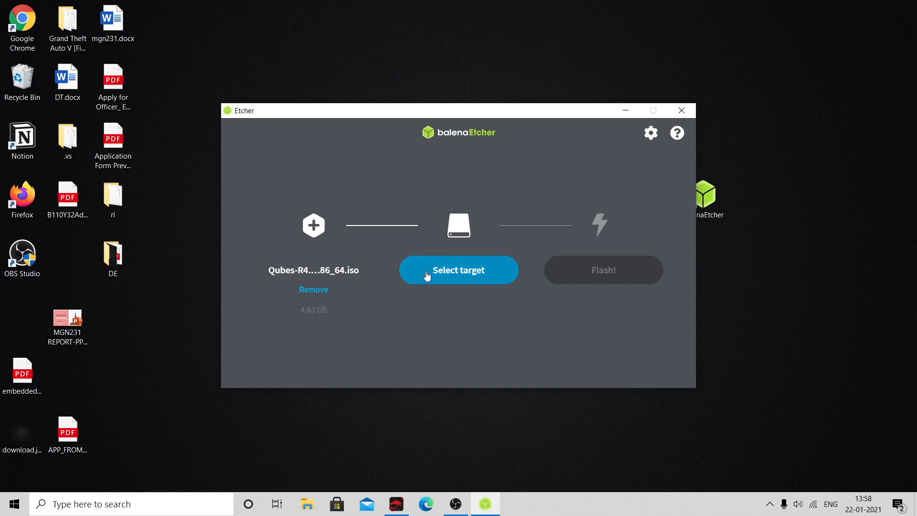
left_click(458, 270)
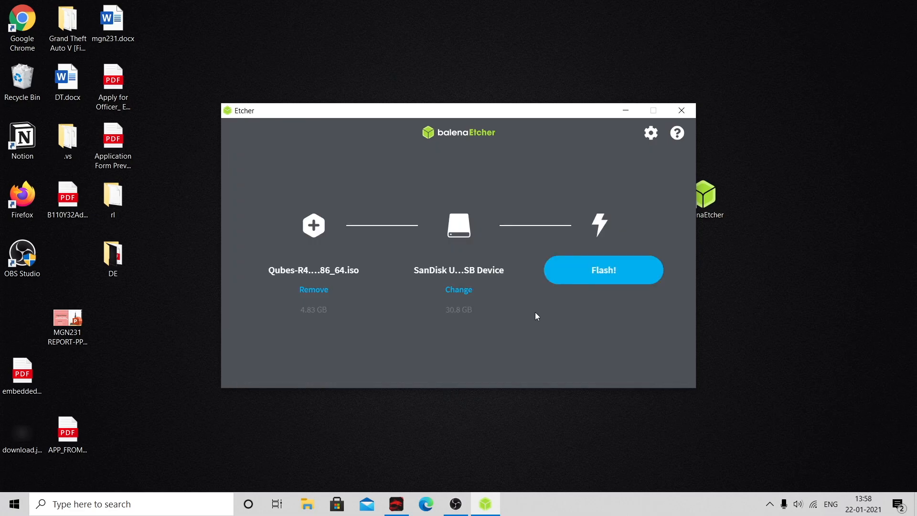
left_click(603, 269)
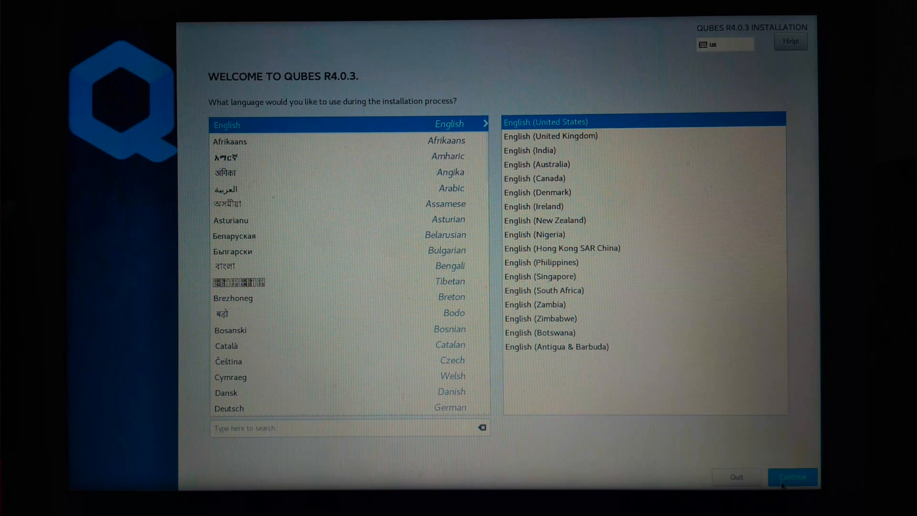
Keep English (United States), pick SanDisk Ultra, save the encryption passphrase and reclaim space.
left_click(792, 476)
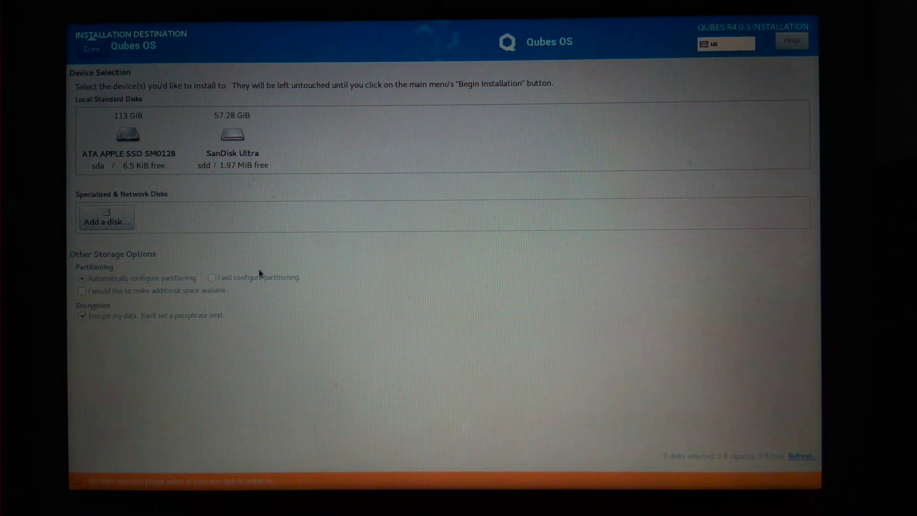
left_click(232, 135)
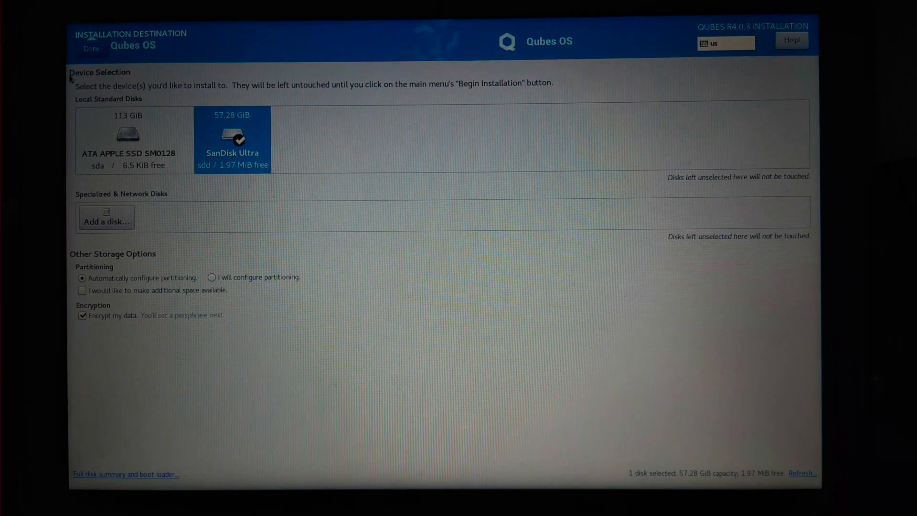
left_click(91, 49)
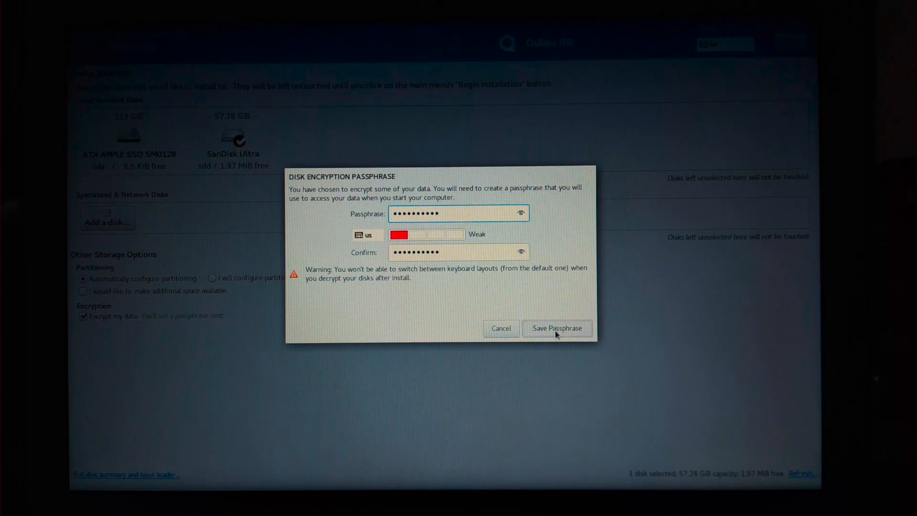
left_click(556, 328)
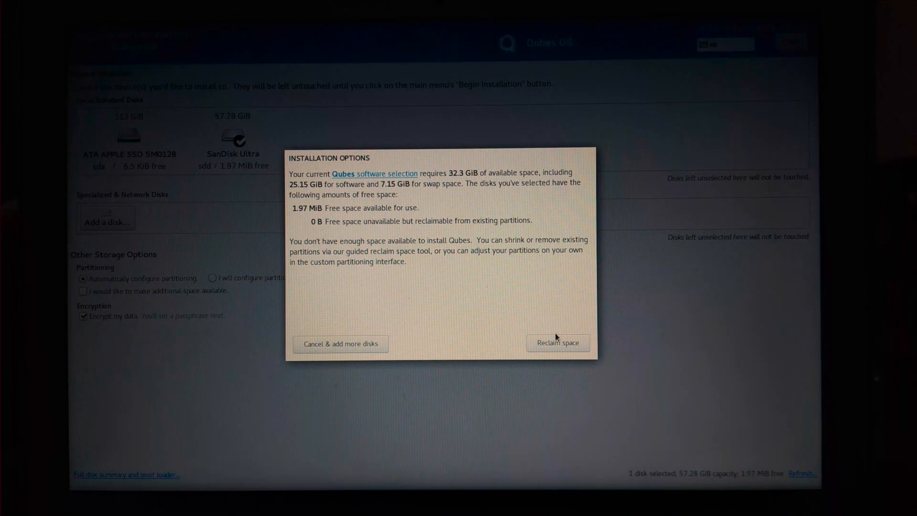
left_click(559, 343)
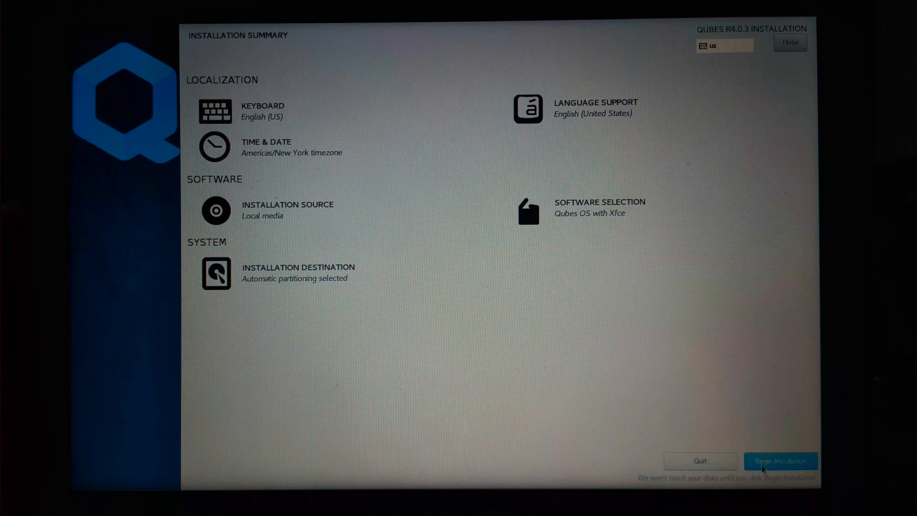
Begin installation, unlock and set the root password, then enter user details ('qubeso').
left_click(780, 460)
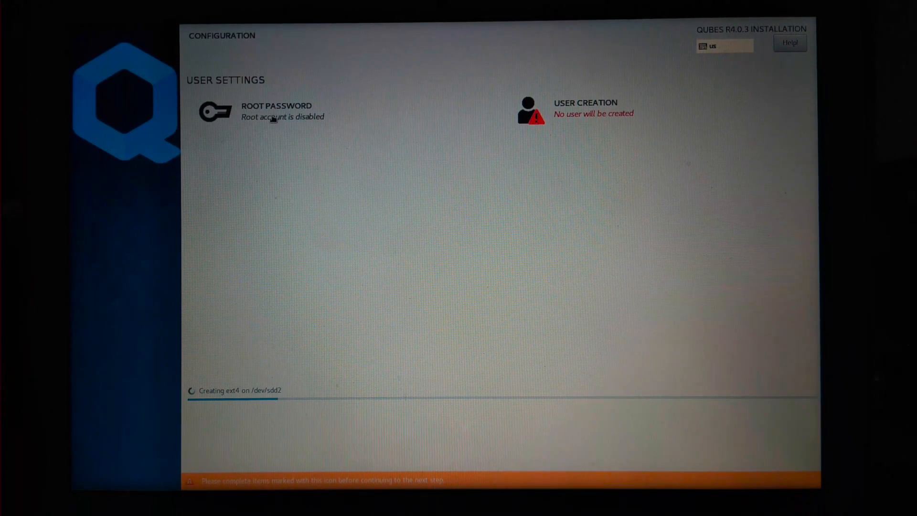
mouse_move(275, 119)
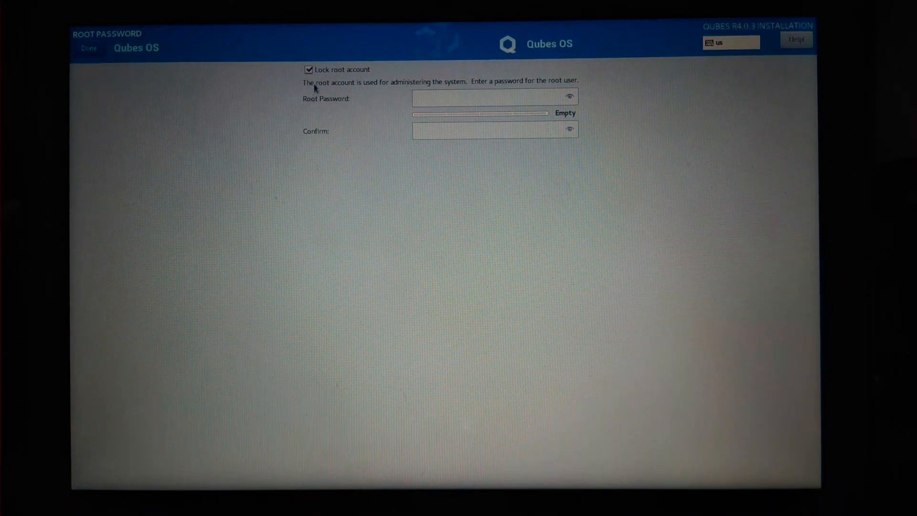
left_click(308, 70)
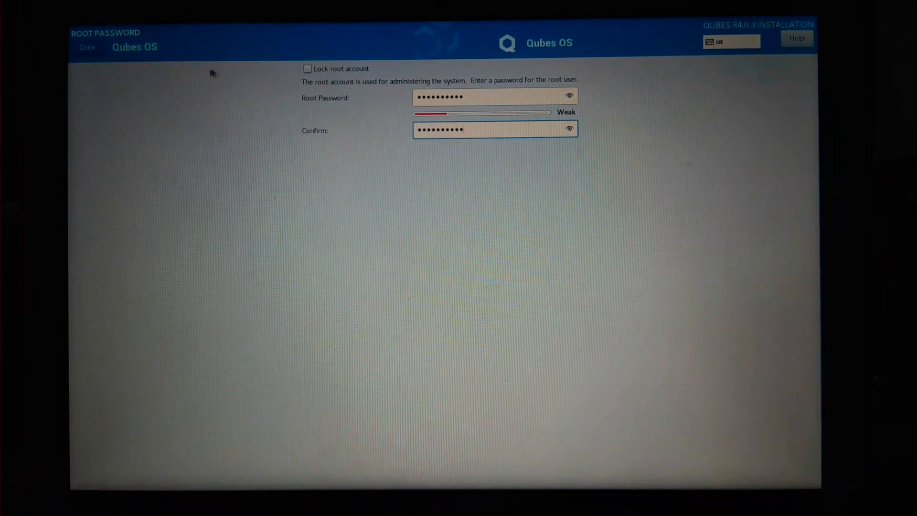
left_click(87, 48)
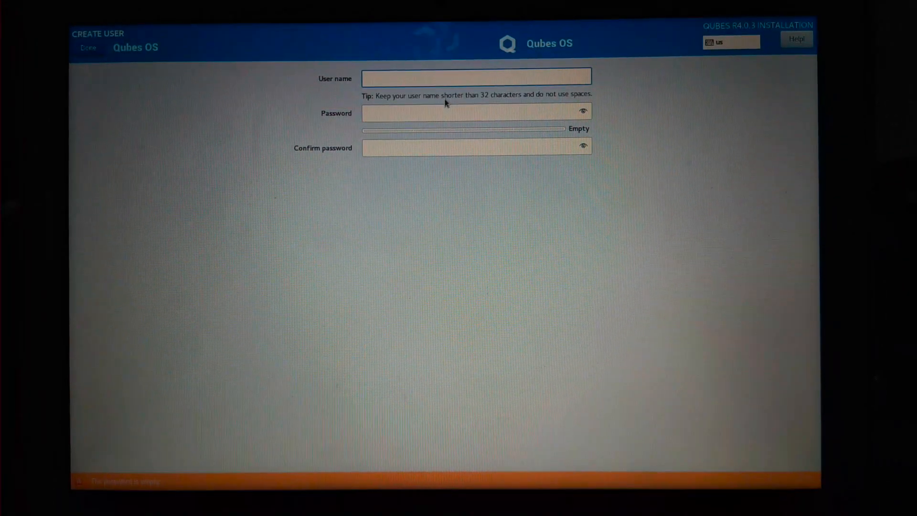
type("qubes")
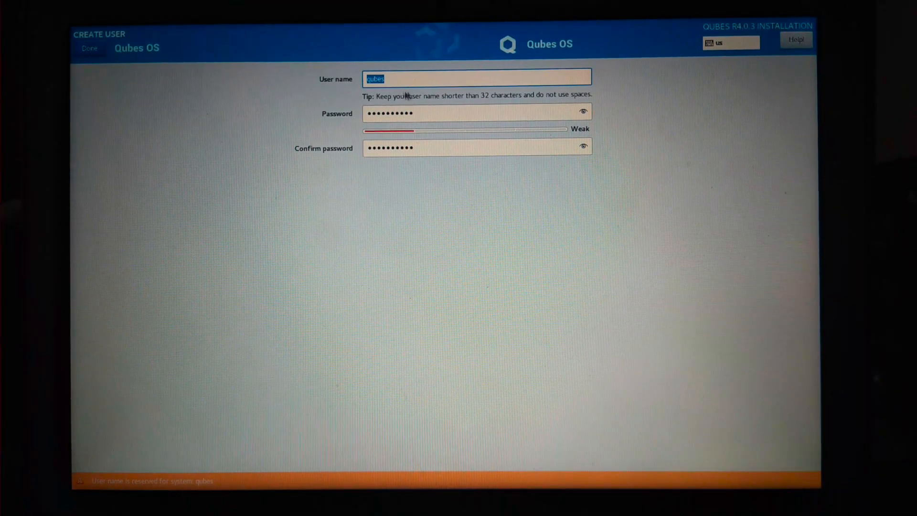
type("qubeso")
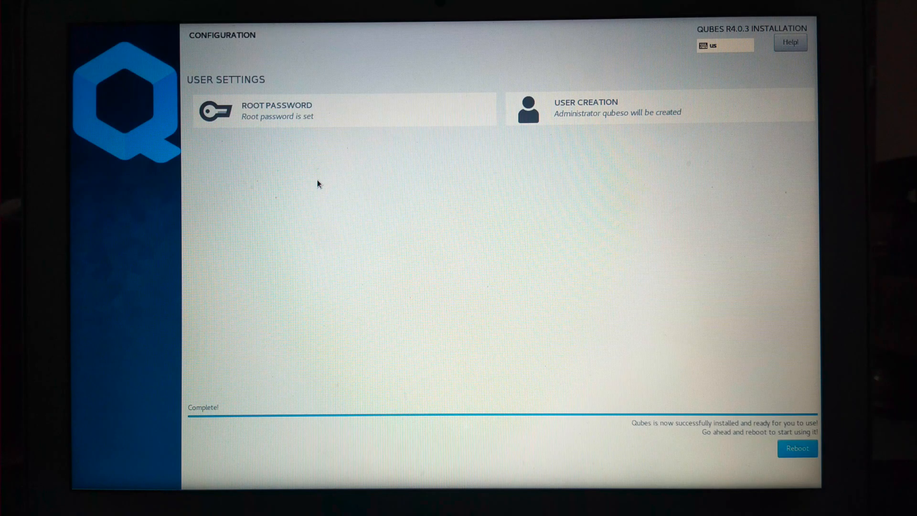
mouse_move(763, 395)
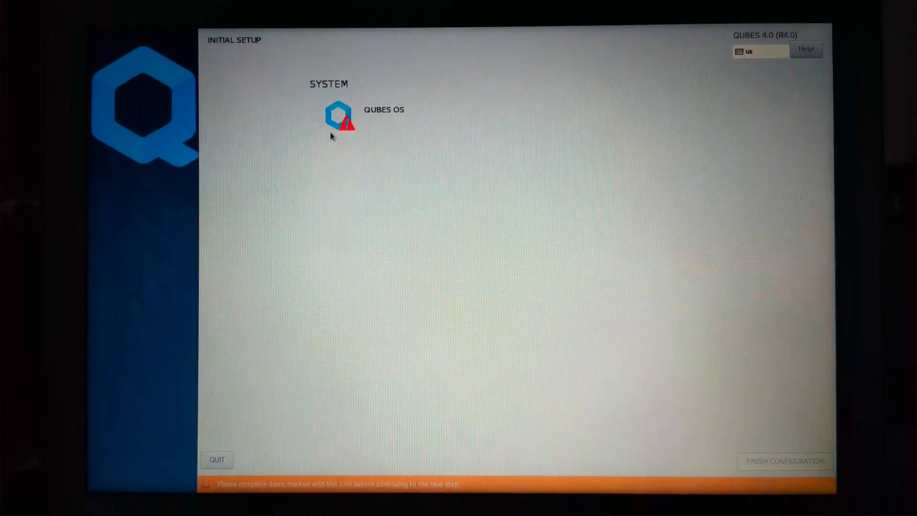
Keep the default system, application and Whonix qube checkboxes and finish configuration.
left_click(338, 117)
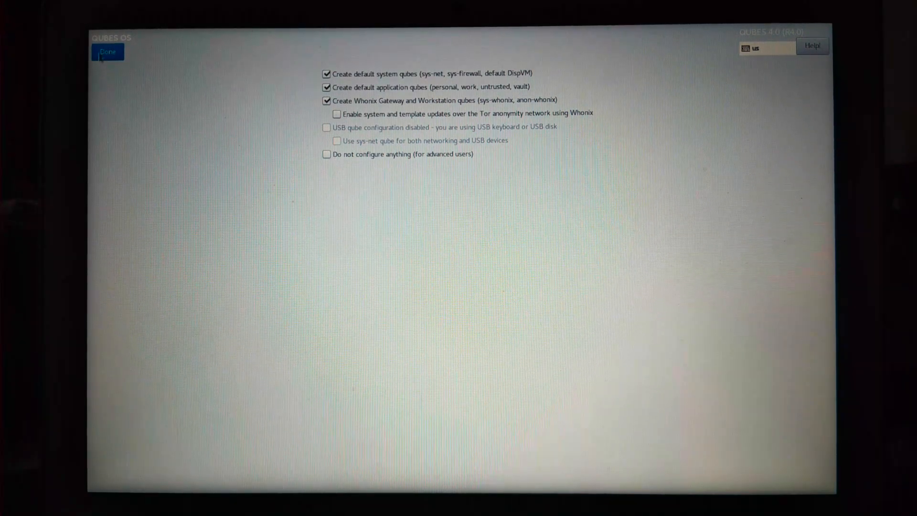
left_click(109, 52)
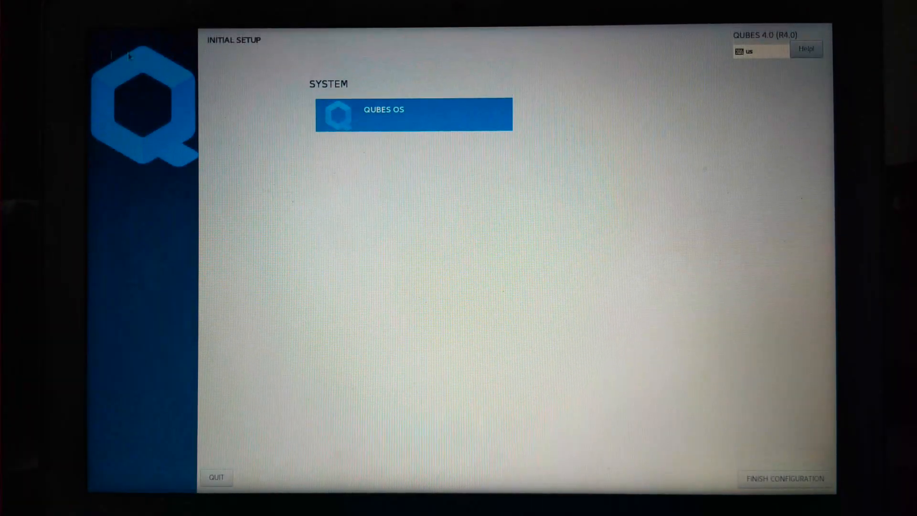
mouse_move(690, 418)
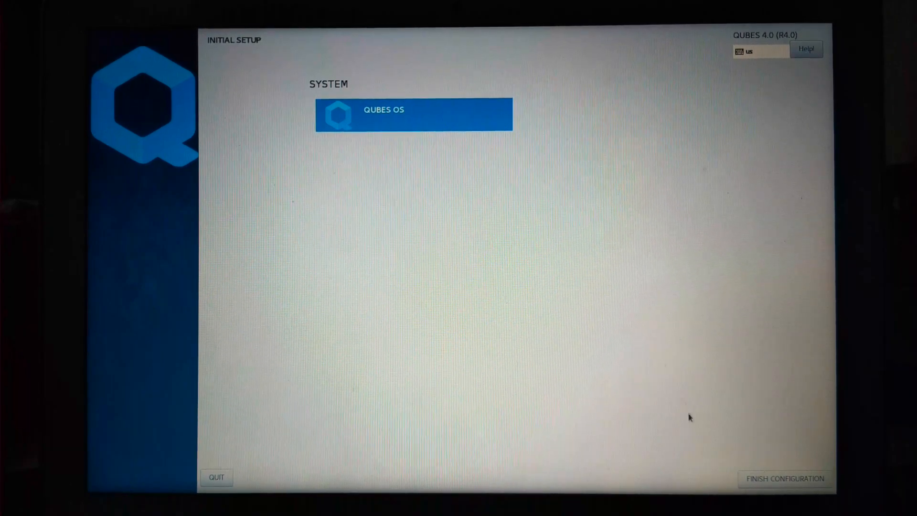
left_click(783, 476)
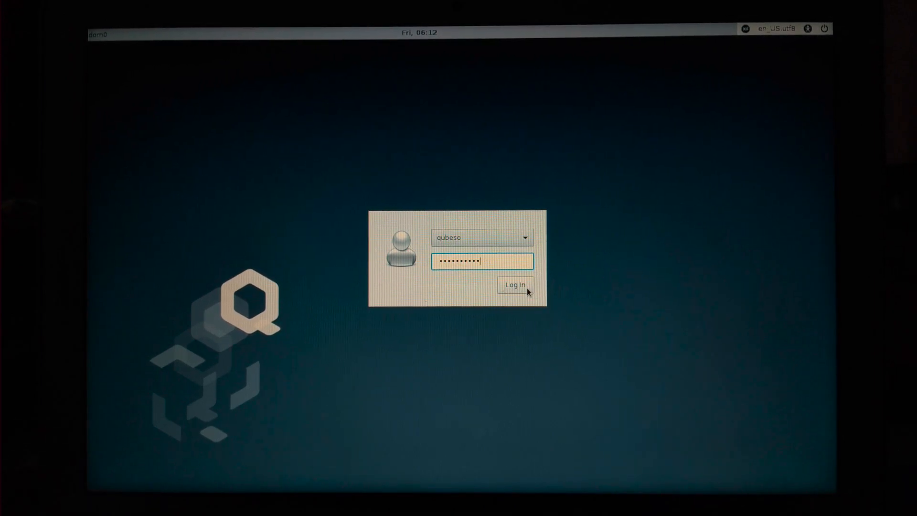
Log in to the new Qubes session as the administrator.
left_click(515, 285)
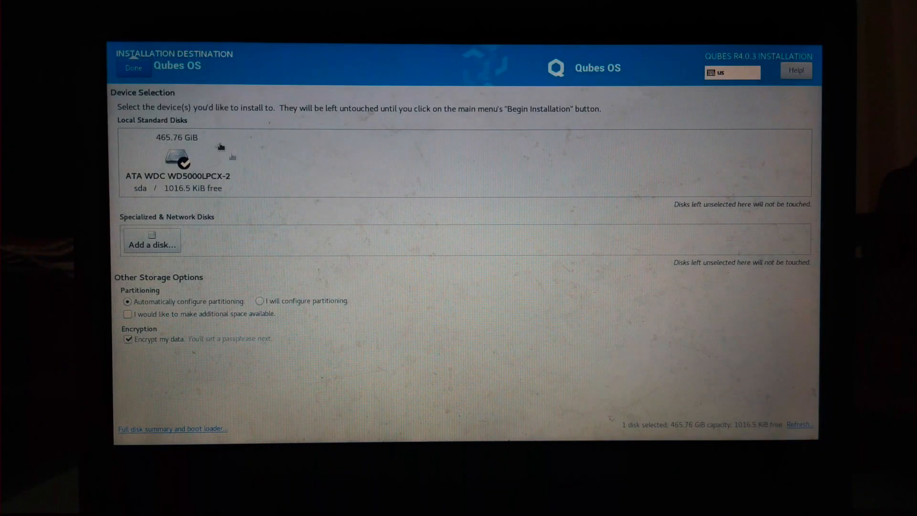
Select the 465.76 GiB ATA WDC disk and move to confirming the user password.
left_click(178, 163)
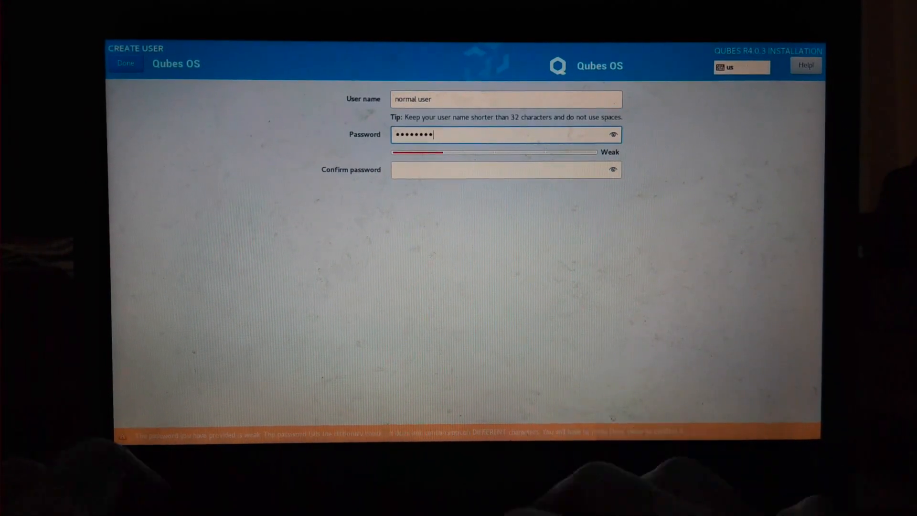
left_click(127, 62)
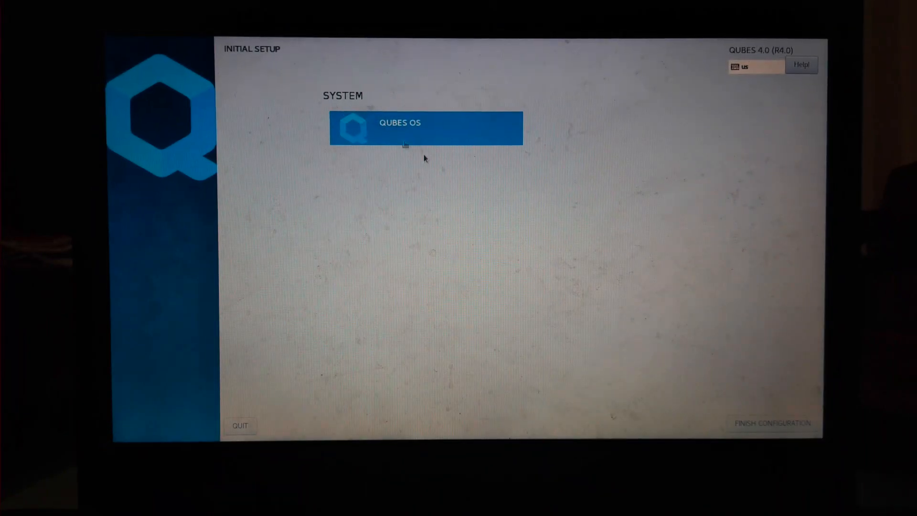
Finish Initial Setup so qube configuration starts with the debian-10 template.
left_click(770, 423)
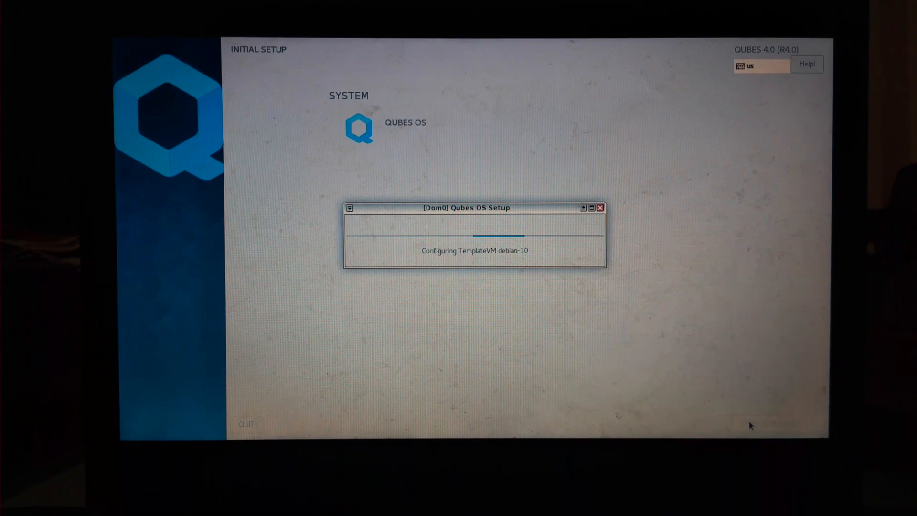